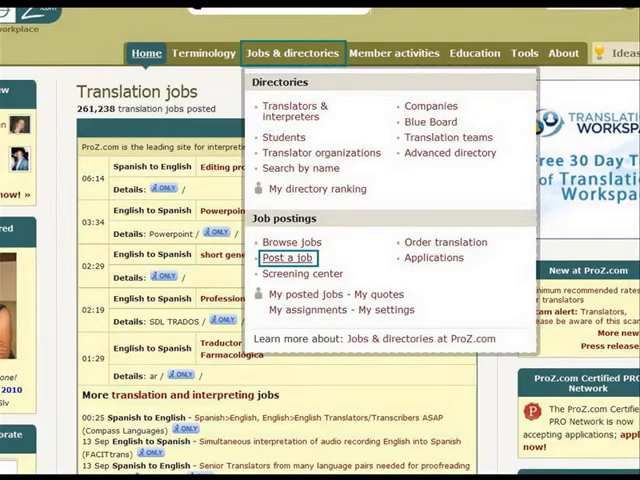
# Start a new translation/editing/proofing job posting from the Jobs & directories menu.
pyautogui.click(290, 257)
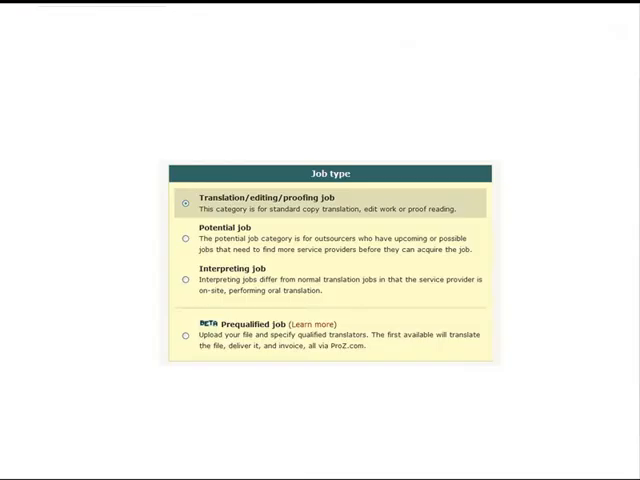
pyautogui.scroll(-3)
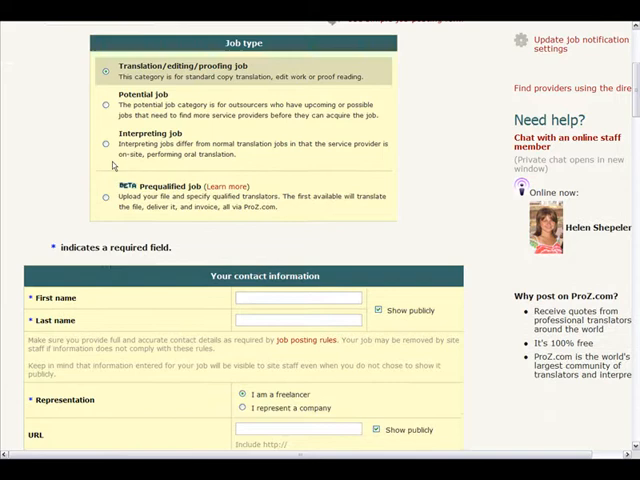
pyautogui.scroll(-3)
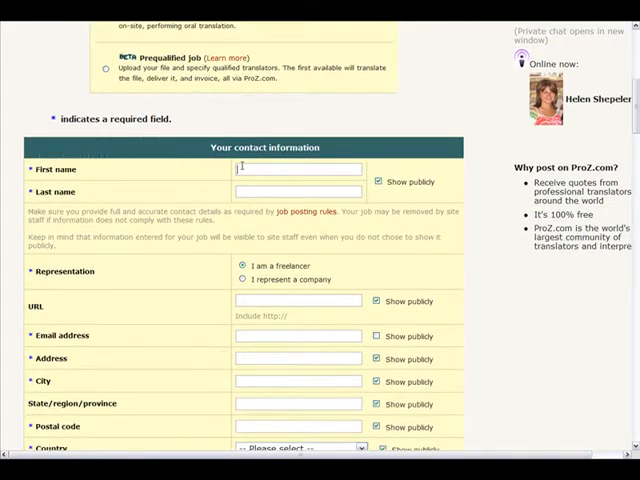
pyautogui.write('Laura')
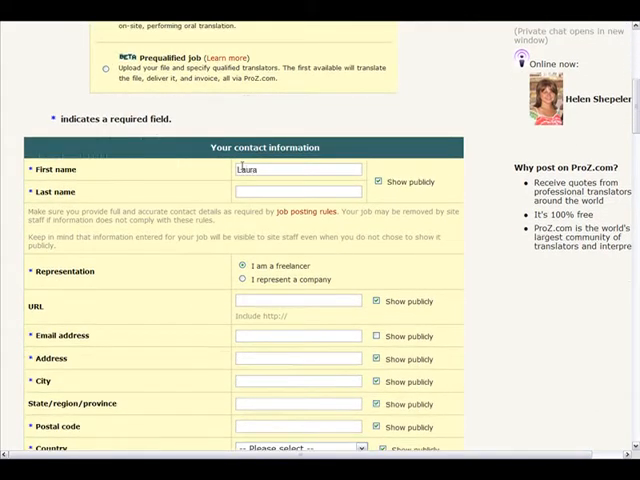
pyautogui.write('Find')
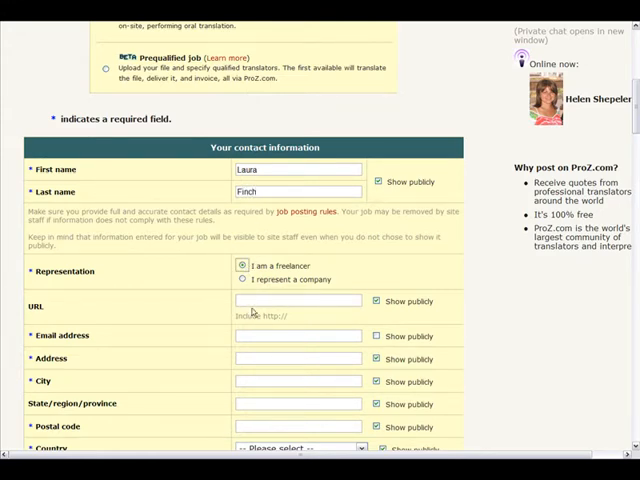
# Fill in the website URL, email, street address and city, and begin the postal code.
pyautogui.write('http')
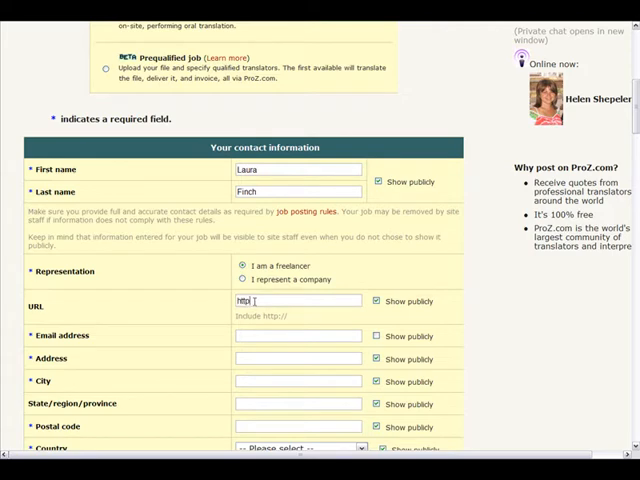
pyautogui.write('://www.finch')
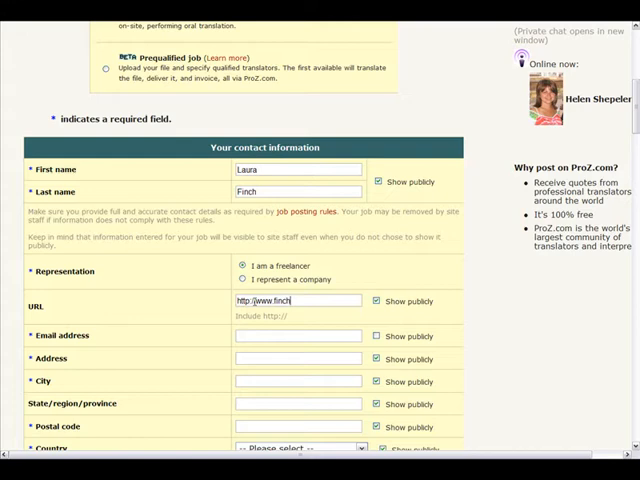
pyautogui.write('-transla')
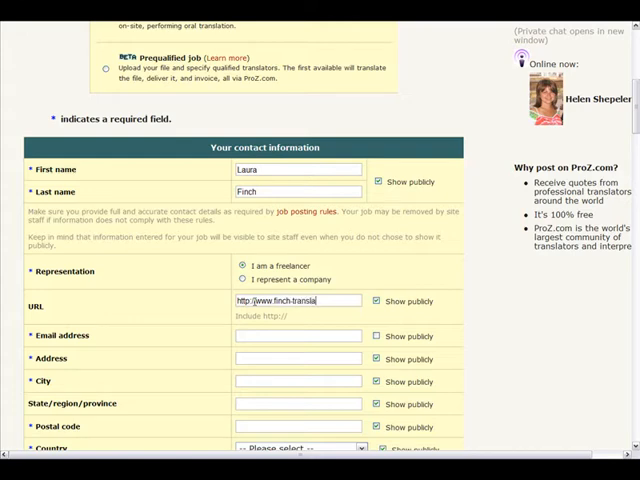
pyautogui.write('tions.com')
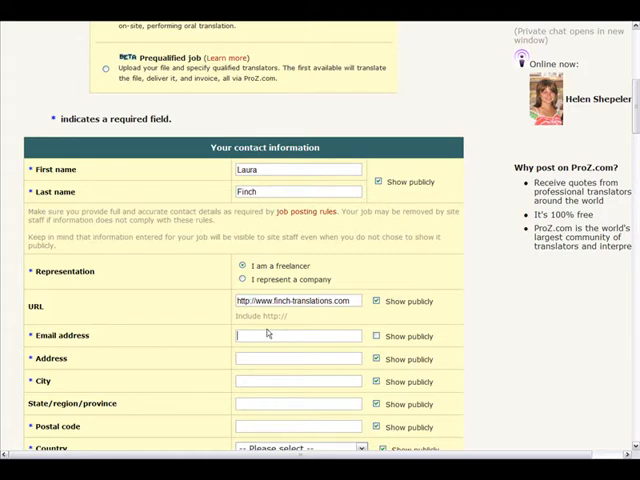
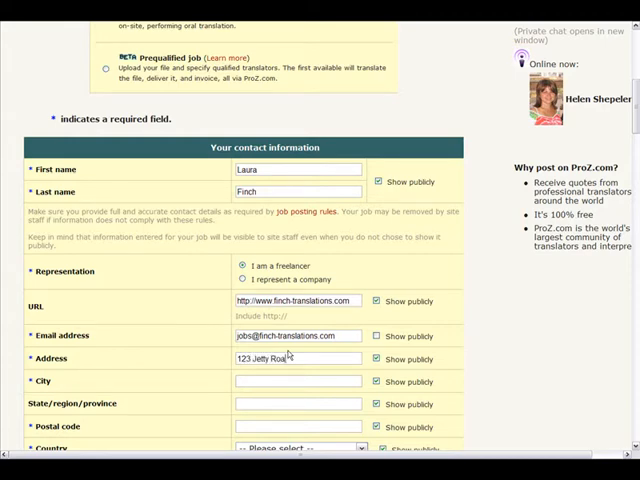
pyautogui.click(297, 381)
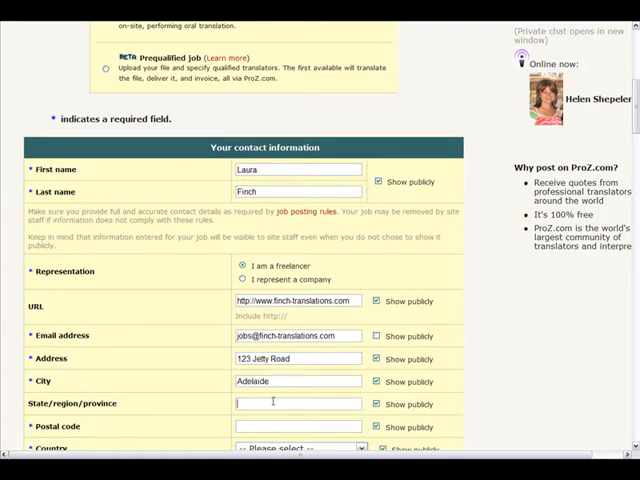
pyautogui.write('1')
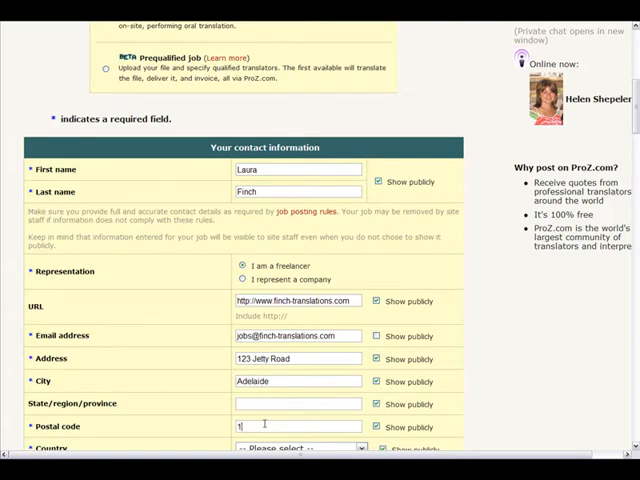
# Enter postal code 1236, country Australia, phone +12345678 and a publicly shown fax.
pyautogui.scroll(-3)
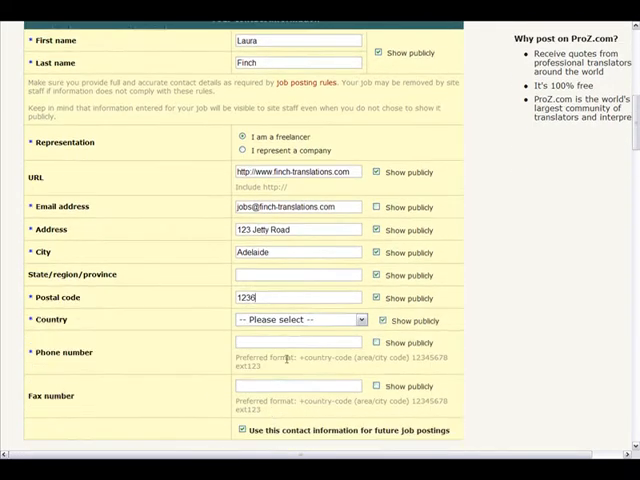
pyautogui.click(300, 319)
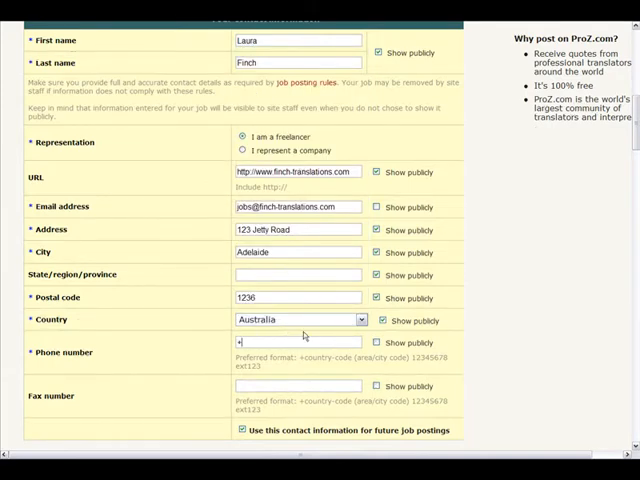
pyautogui.write('+12345678910')
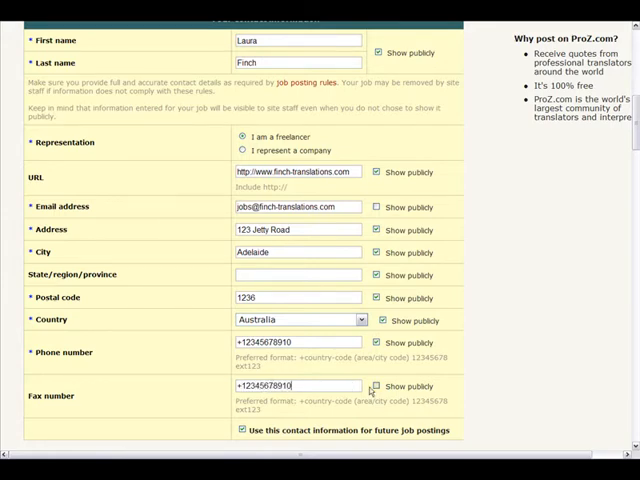
pyautogui.scroll(-3)
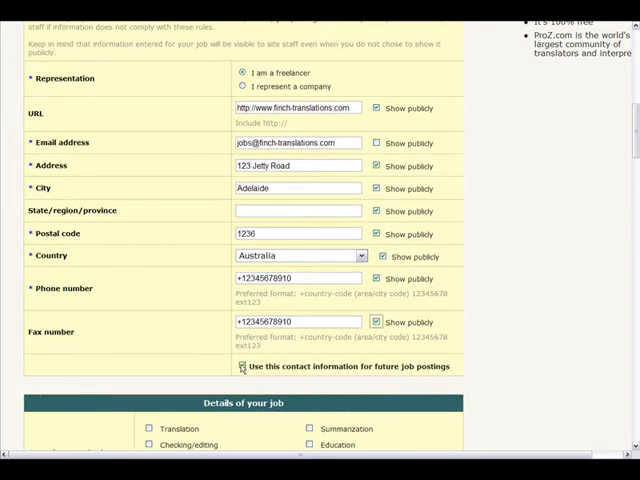
# Require Translation and title the job '2500 words, technical translation, software manual'.
pyautogui.click(243, 366)
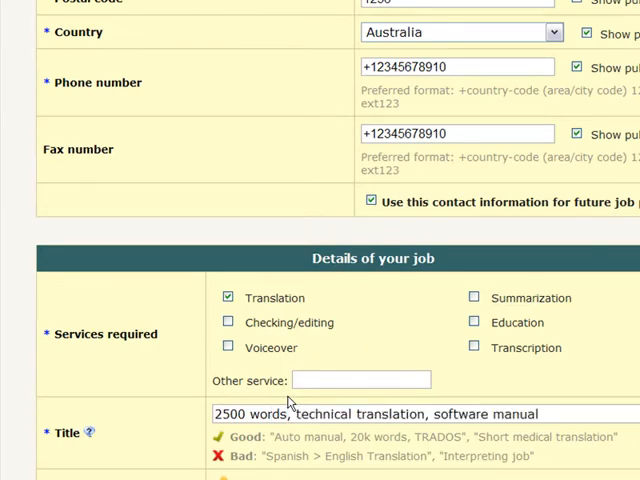
pyautogui.scroll(-3)
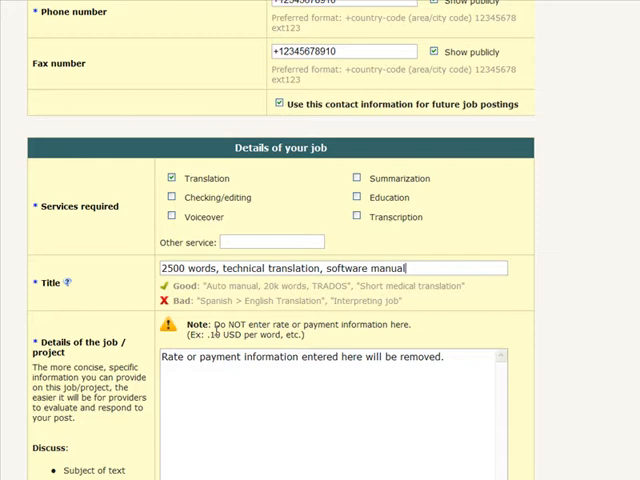
# Describe the 2500-word software manual: three sections, .doc format, October 1st delivery.
pyautogui.scroll(-3)
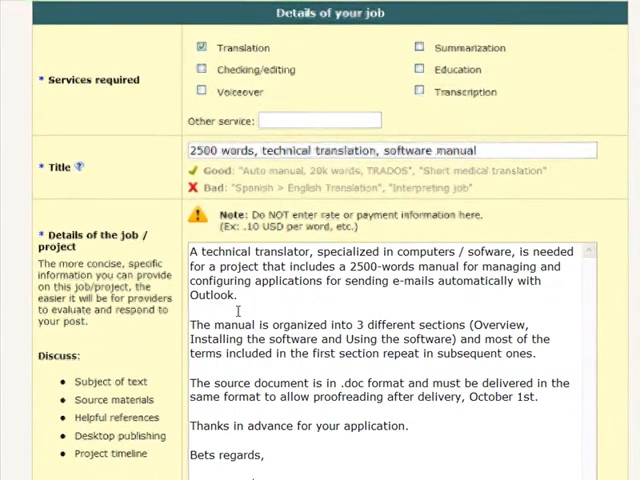
pyautogui.moveTo(520, 430)
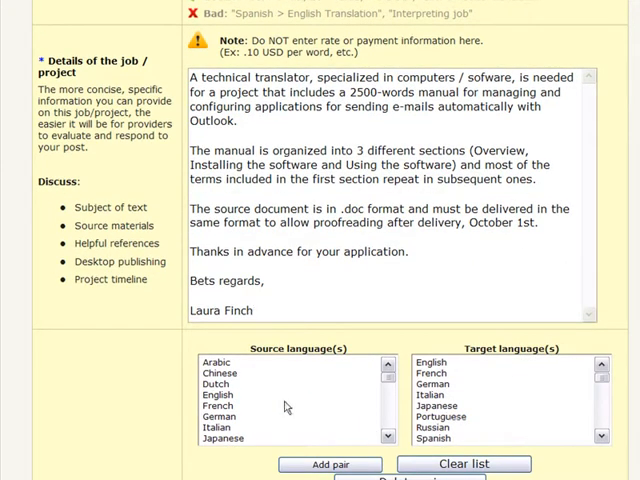
# Add English as source and Spanish as target language pair.
pyautogui.click(217, 394)
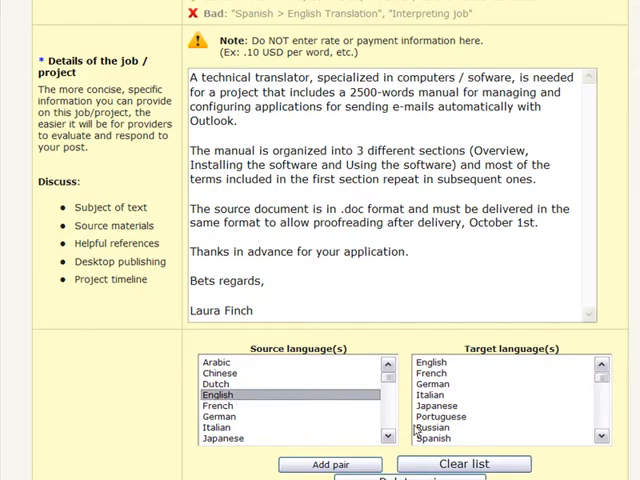
pyautogui.click(434, 437)
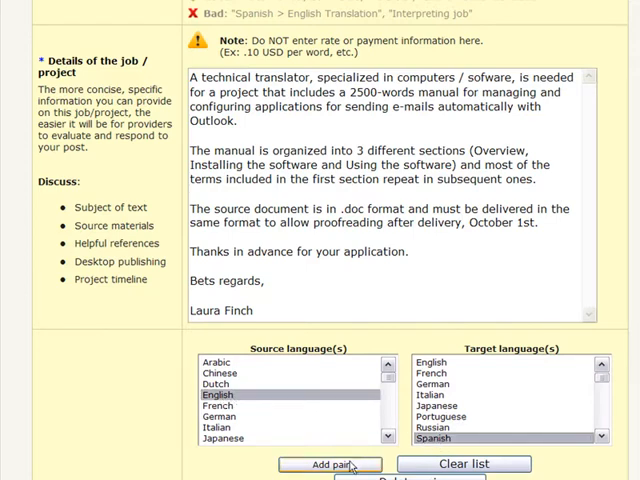
pyautogui.click(329, 463)
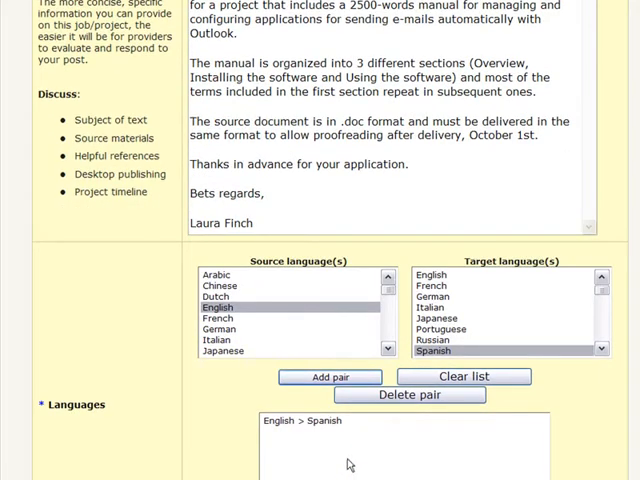
pyautogui.scroll(-3)
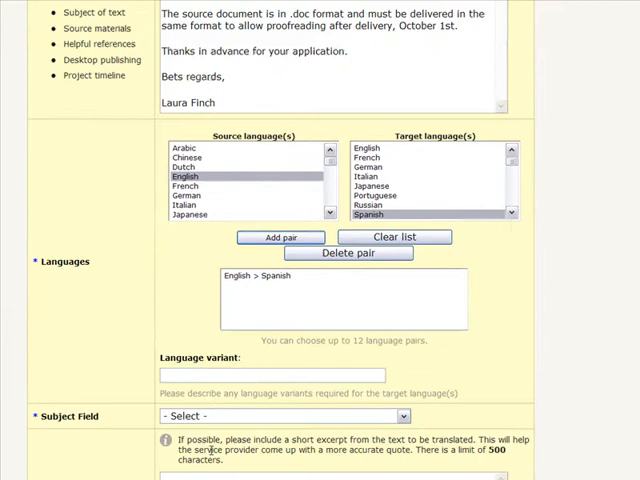
# Set the job's subject field to Computers: Software.
pyautogui.click(283, 415)
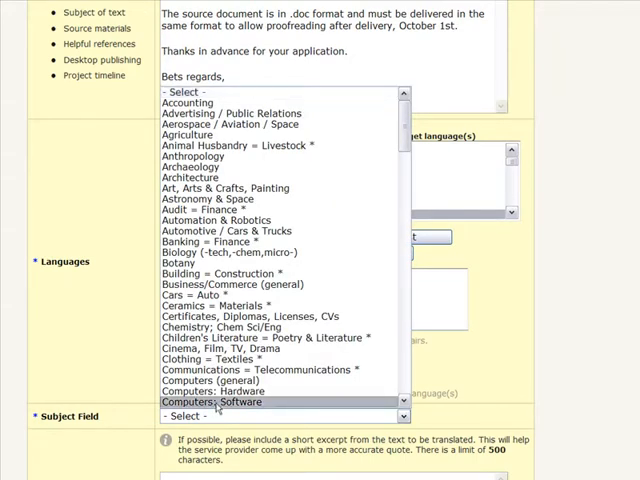
pyautogui.click(220, 402)
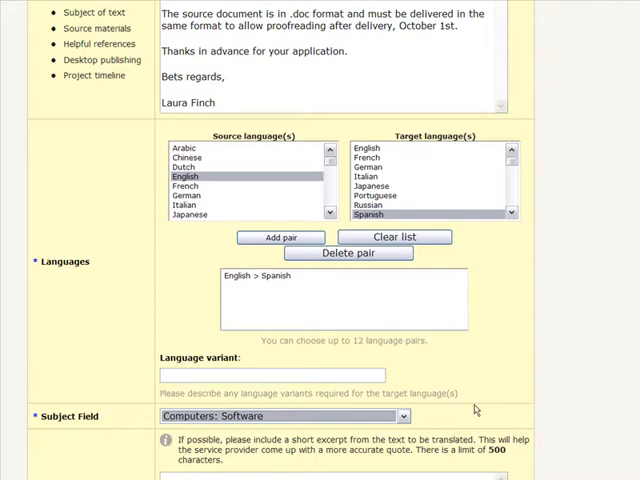
pyautogui.scroll(-3)
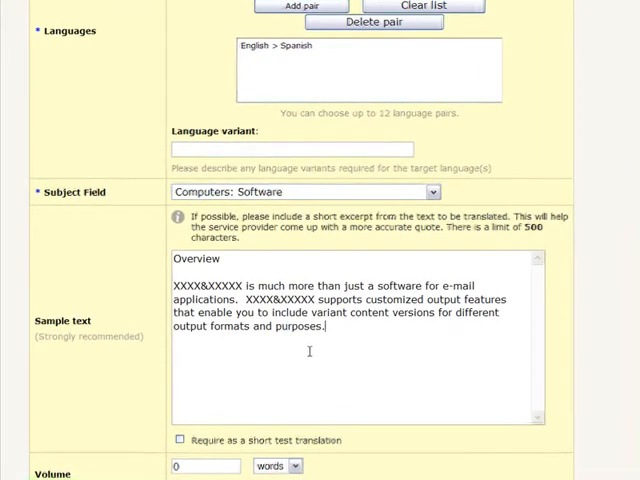
pyautogui.scroll(-3)
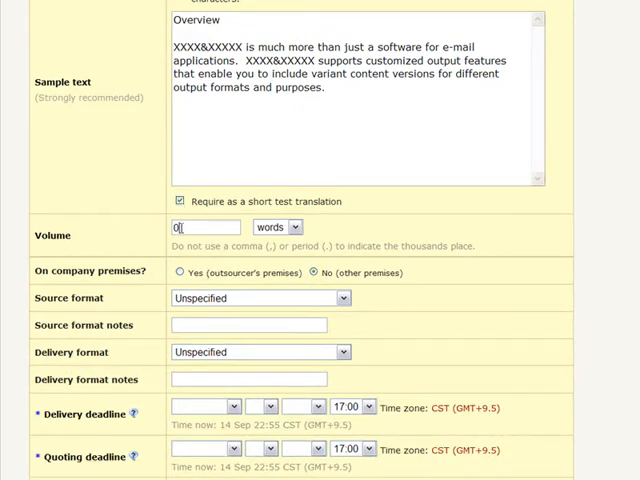
# Enter 2500 words, Word formats, delivery deadline 1 Oct 2011, quoting deadline 20 Sep 2011.
pyautogui.write('2500')
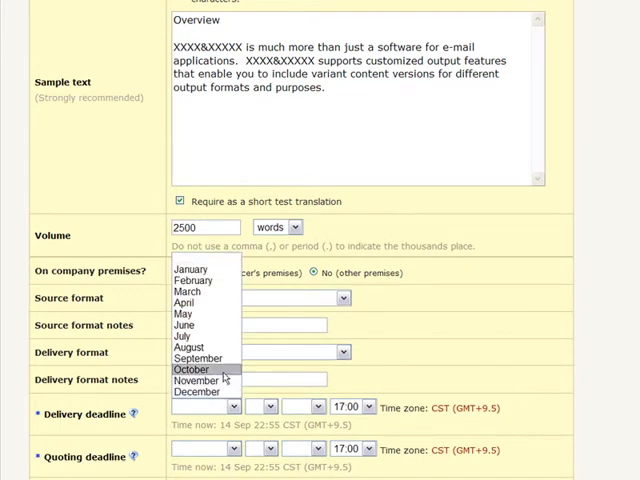
pyautogui.click(191, 369)
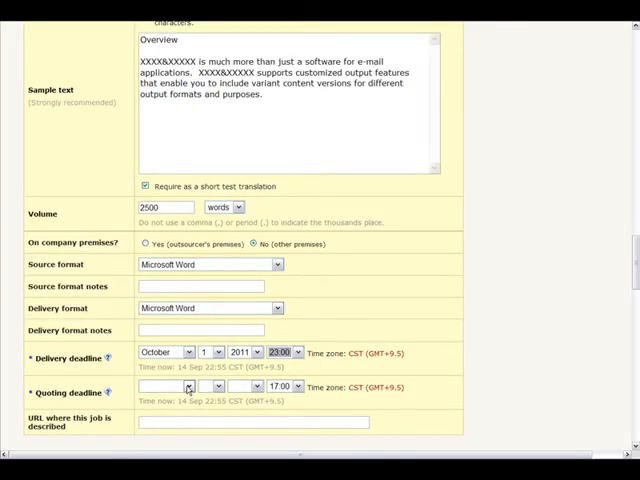
pyautogui.click(165, 386)
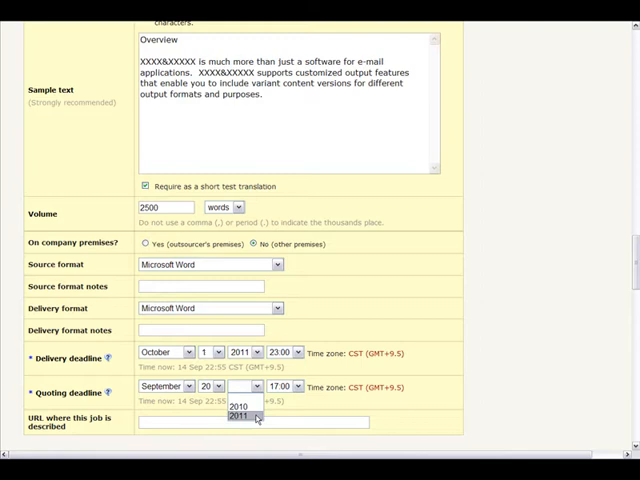
pyautogui.click(277, 386)
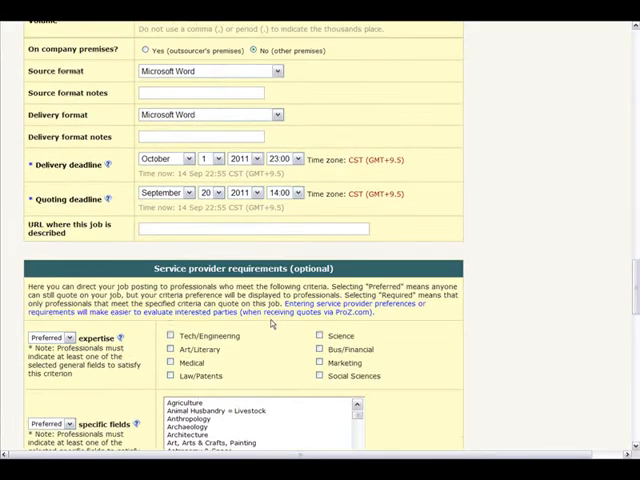
# Require Tech/Engineering expertise, Computers: Software, credentials and Trados; prefer Spanish natives.
pyautogui.click(48, 337)
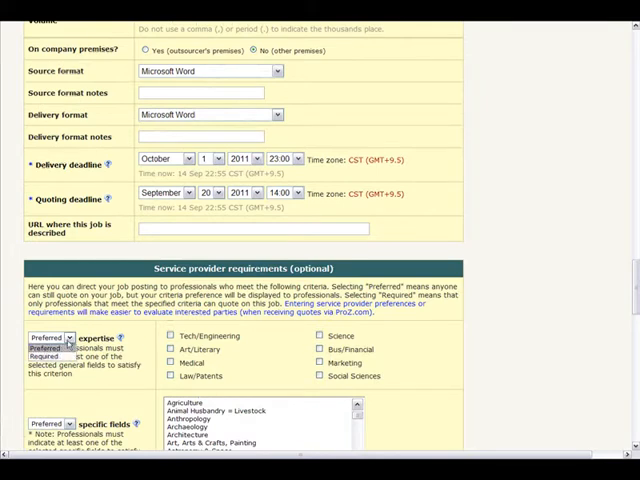
pyautogui.click(52, 337)
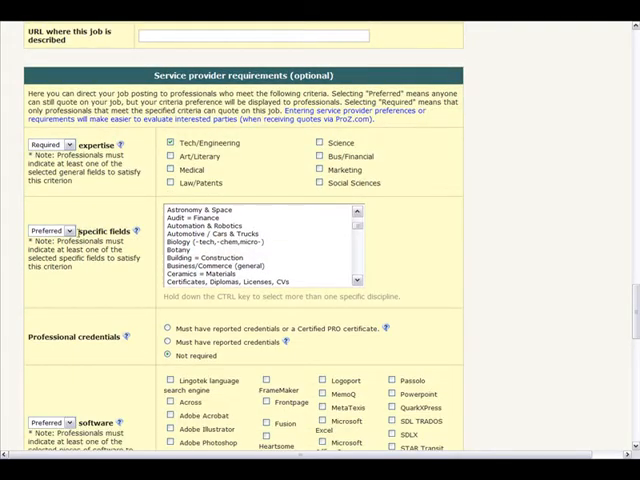
pyautogui.scroll(-3)
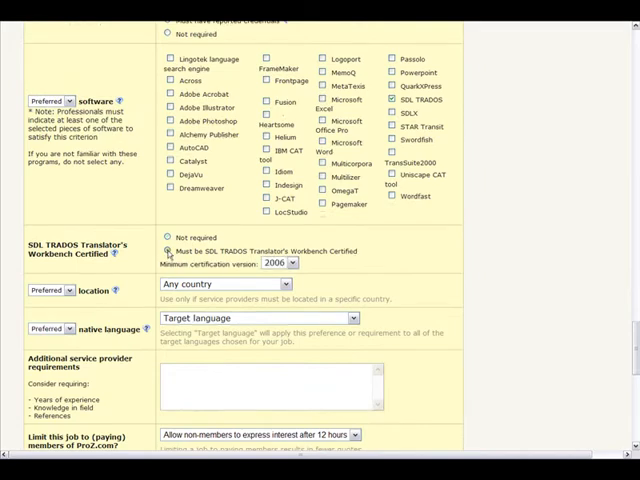
pyautogui.scroll(-3)
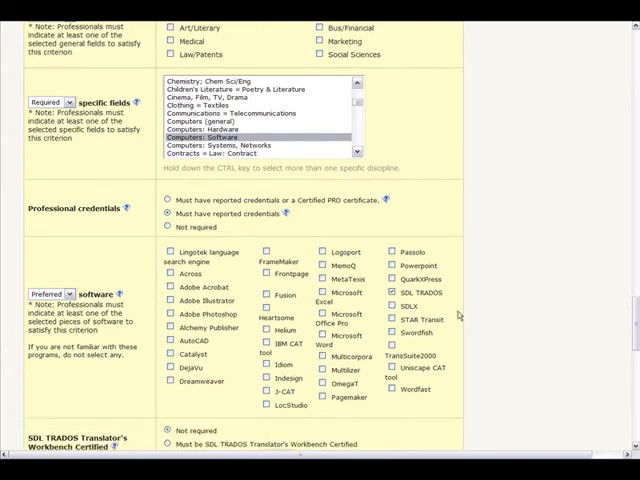
pyautogui.scroll(-3)
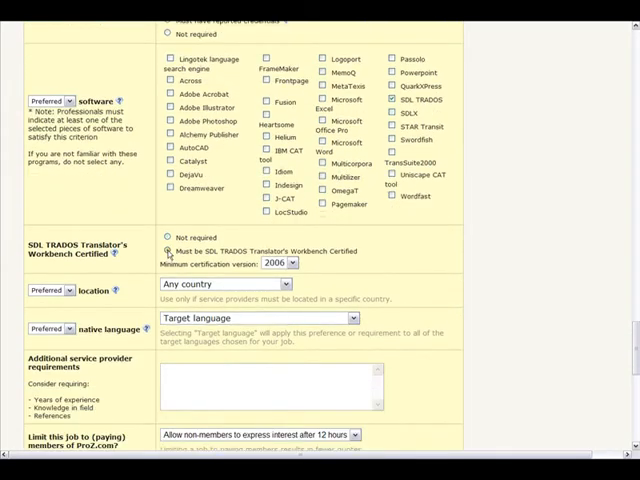
pyautogui.scroll(-3)
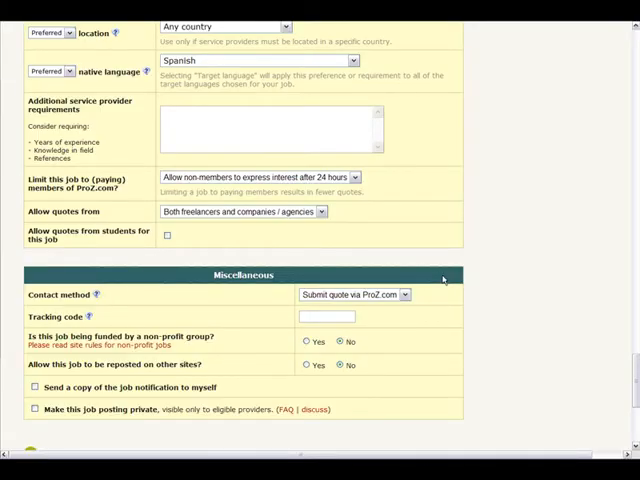
# Choose email contact, allow reposting, copy to myself, and proceed to the budget step.
pyautogui.scroll(-3)
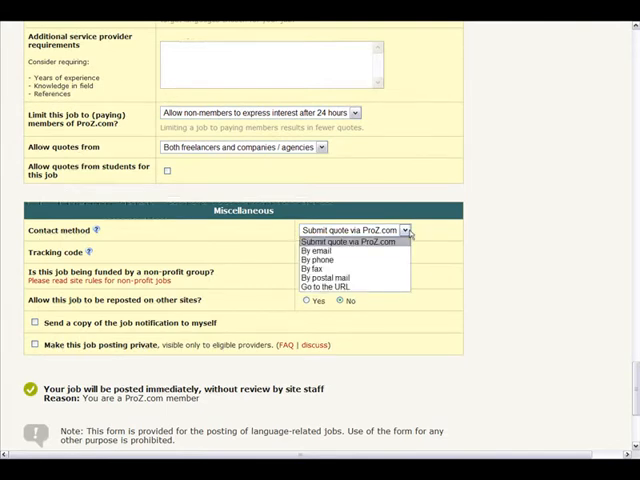
pyautogui.moveTo(315, 250)
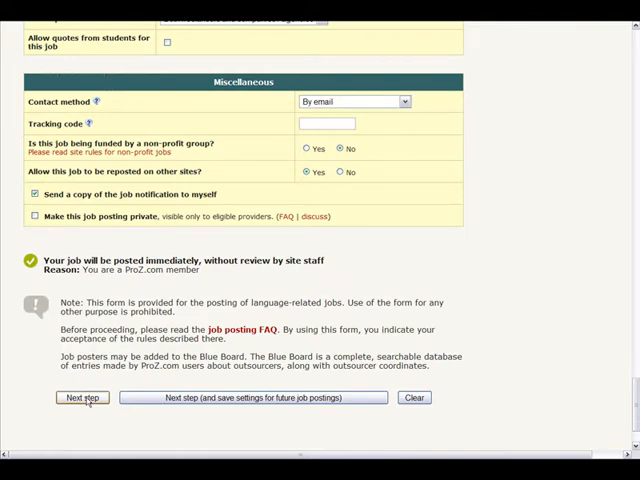
pyautogui.click(81, 397)
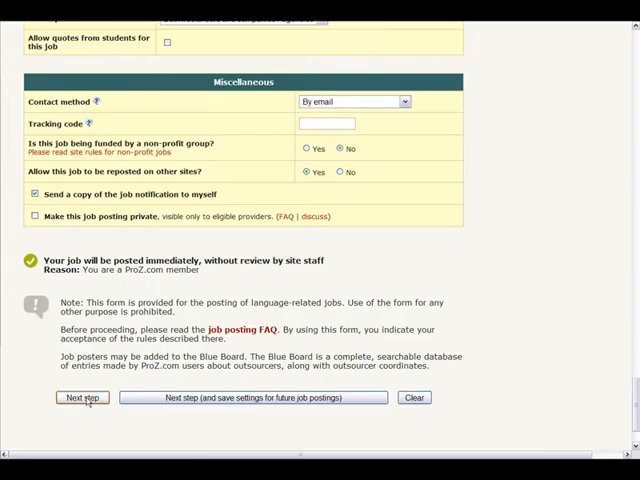
pyautogui.click(81, 397)
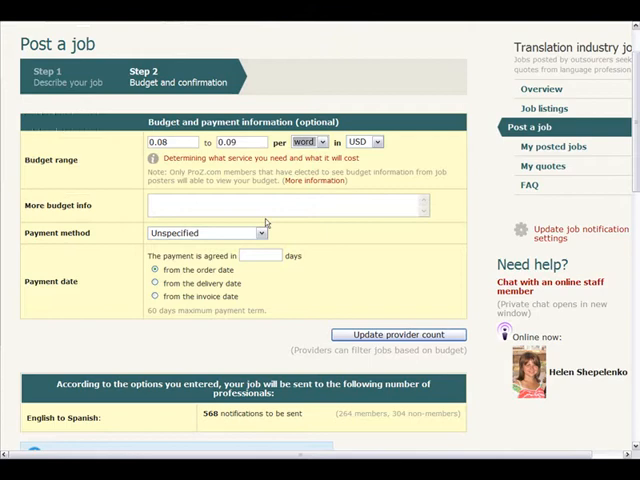
# Set payment to online via PayPal within 30 days from delivery date.
pyautogui.click(207, 233)
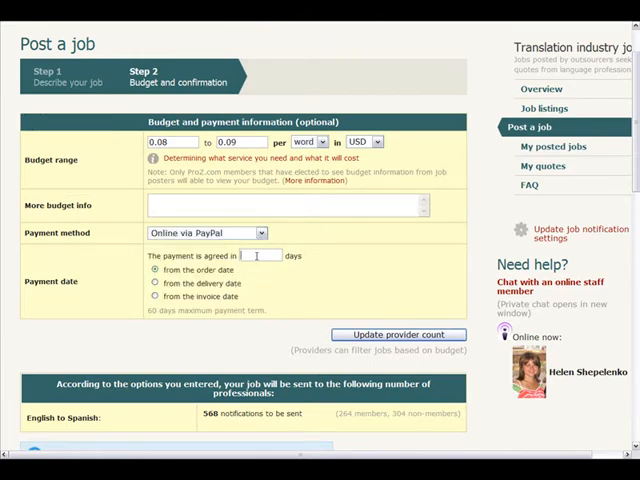
pyautogui.write('30')
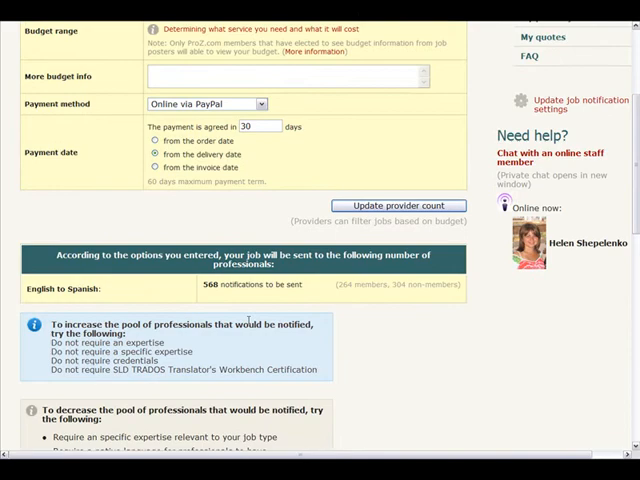
# Review the English-to-Spanish job posting summary to the end and submit the job.
pyautogui.scroll(-3)
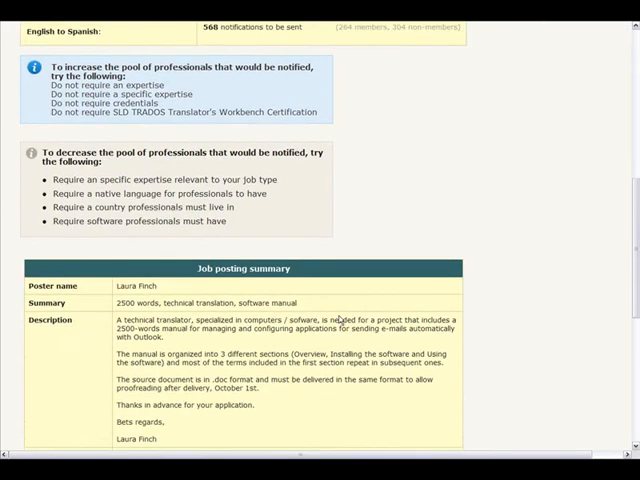
pyautogui.scroll(-3)
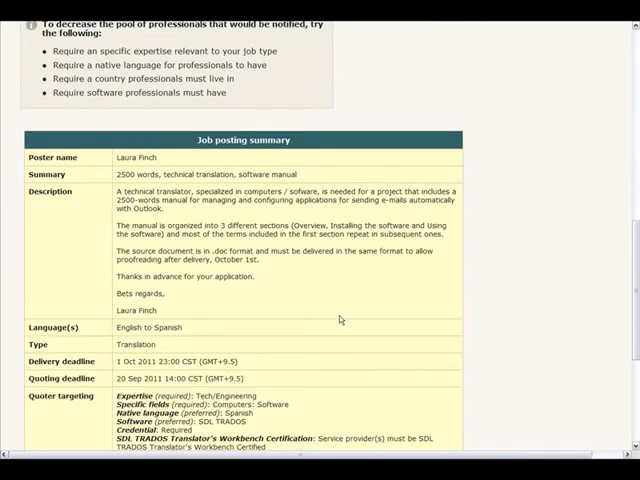
pyautogui.scroll(-3)
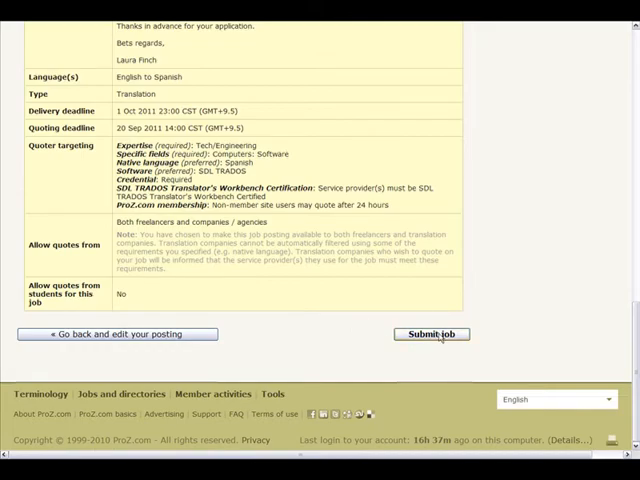
pyautogui.click(432, 334)
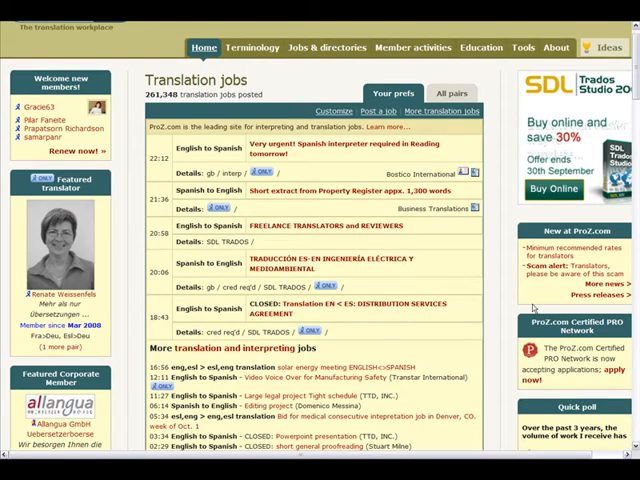
# Open the turn-key translation service from Jobs & directories.
pyautogui.click(325, 47)
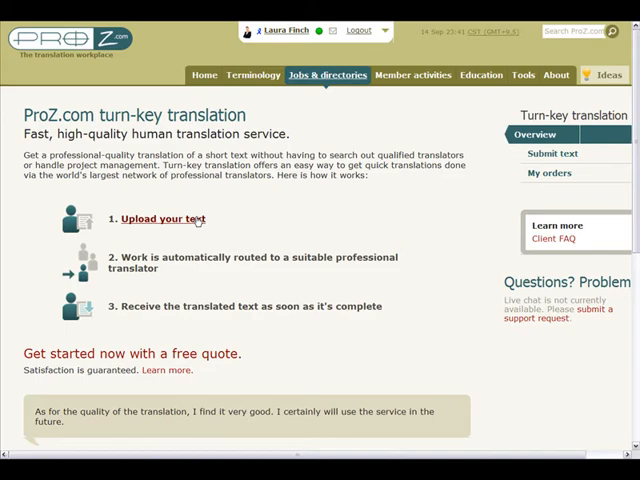
# Upload a general English-to-Croatian text and get a quote of 39 words, total 5.85.
pyautogui.click(163, 218)
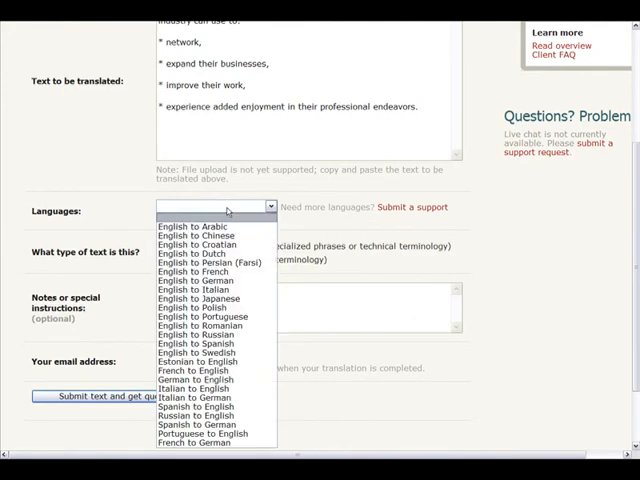
pyautogui.click(196, 225)
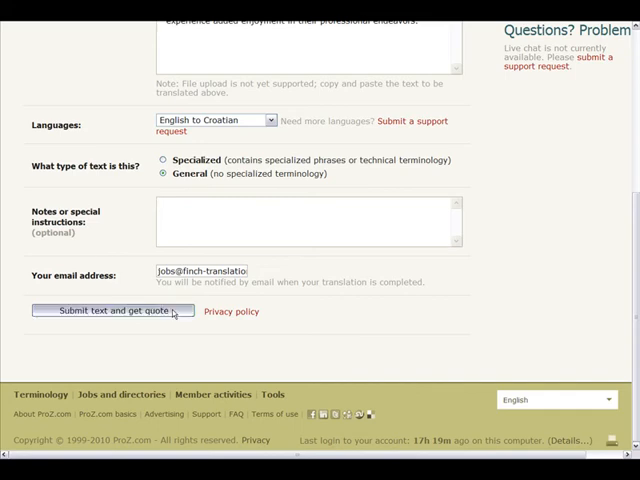
pyautogui.click(112, 311)
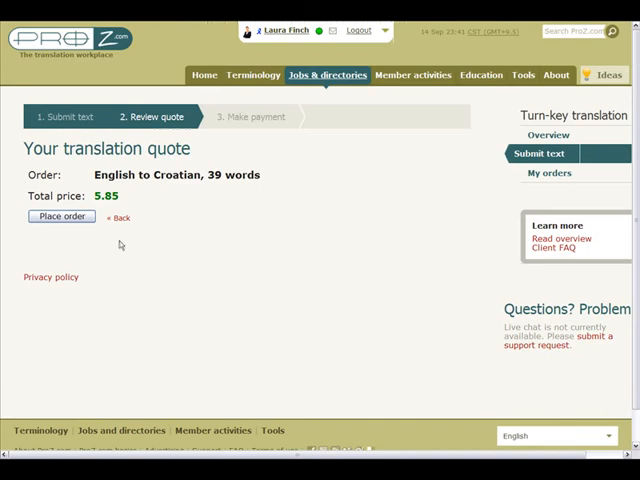
# Place the order for the English-to-Croatian turn-key translation.
pyautogui.click(61, 217)
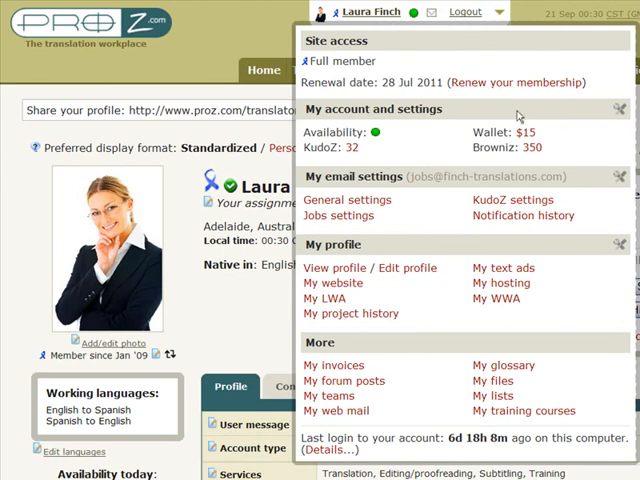
pyautogui.moveTo(522, 138)
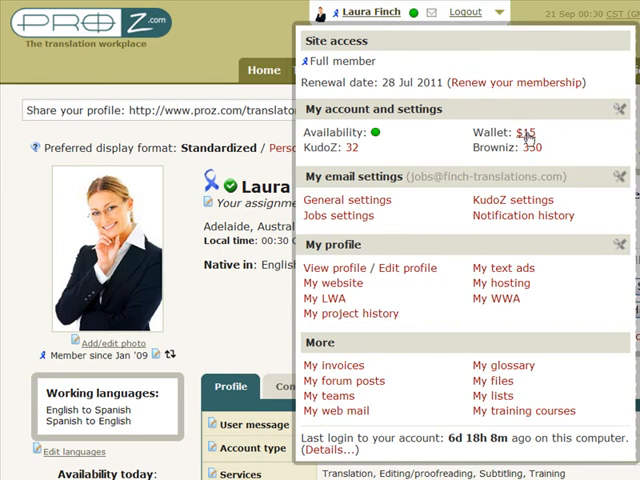